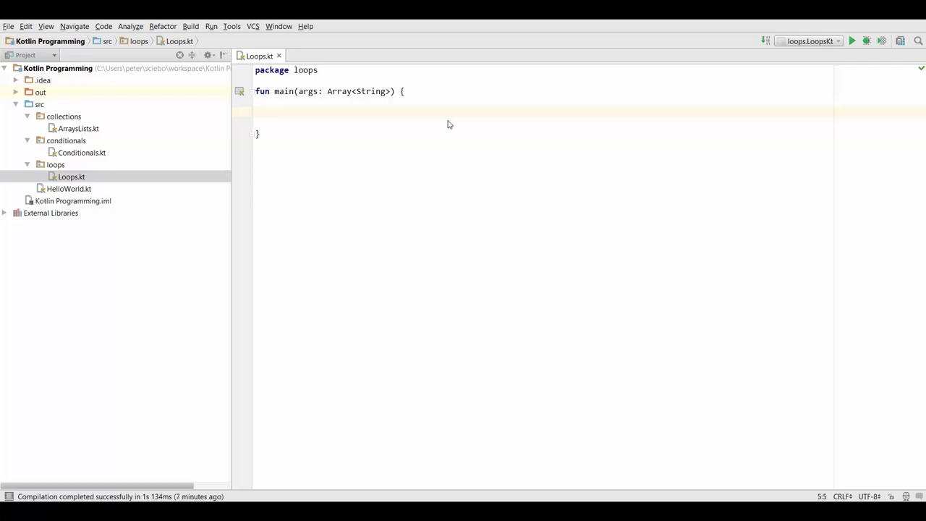
# Step: In main, write a for loop over "Python" with if (c == 'o') break and print(c)
pyautogui.write('for (x')
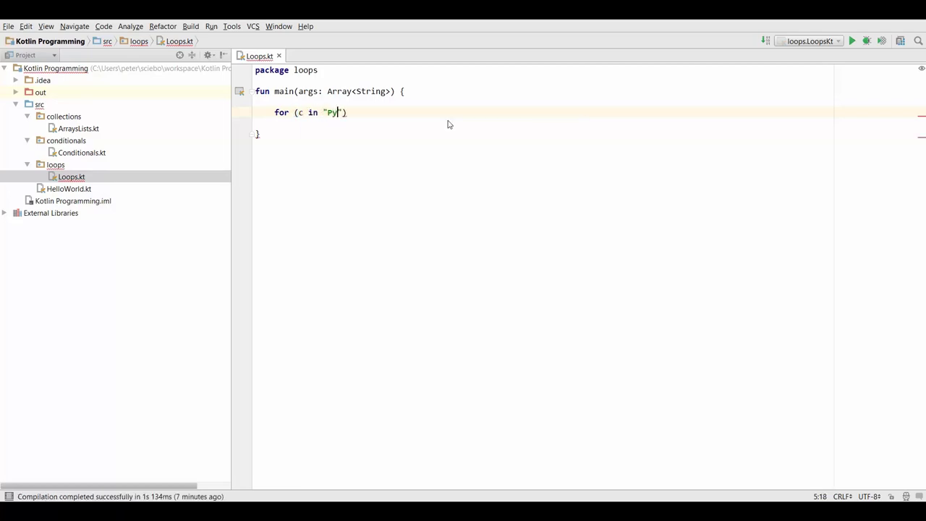
pyautogui.write('thon')
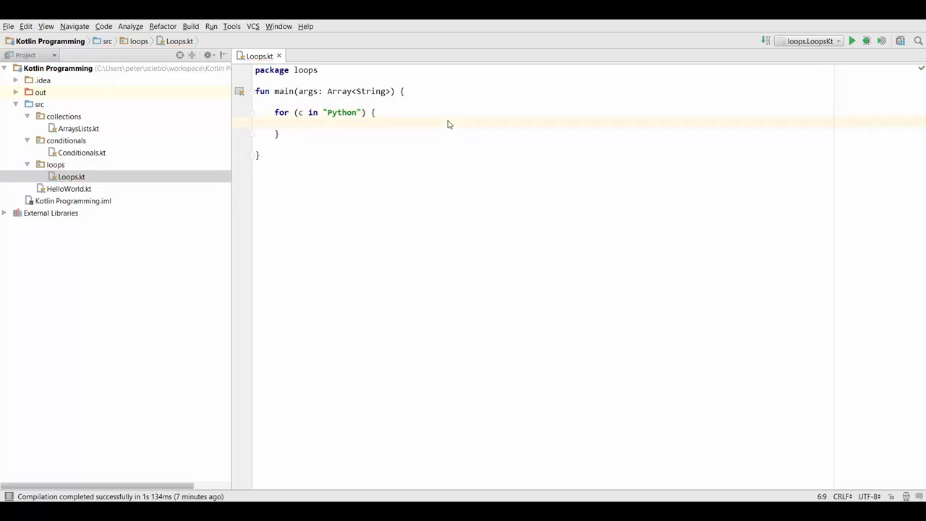
pyautogui.write('if (')
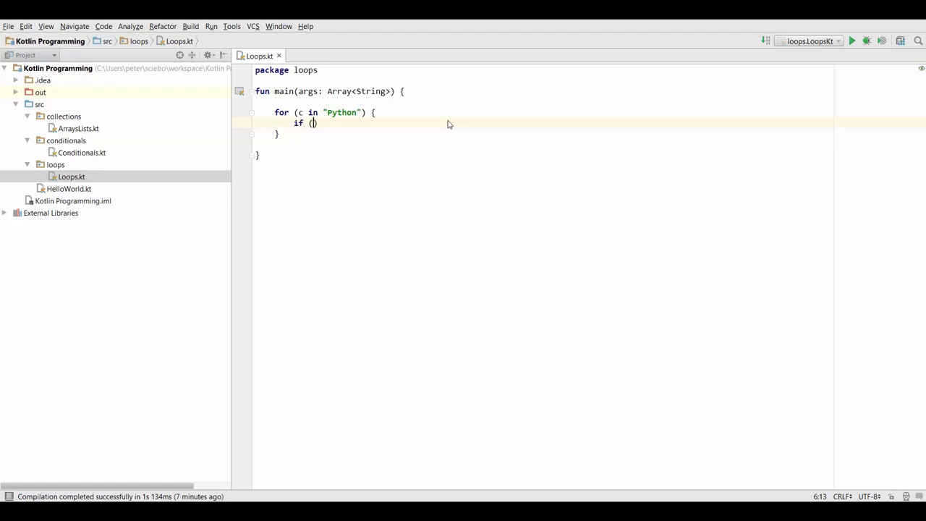
pyautogui.write('c ==')
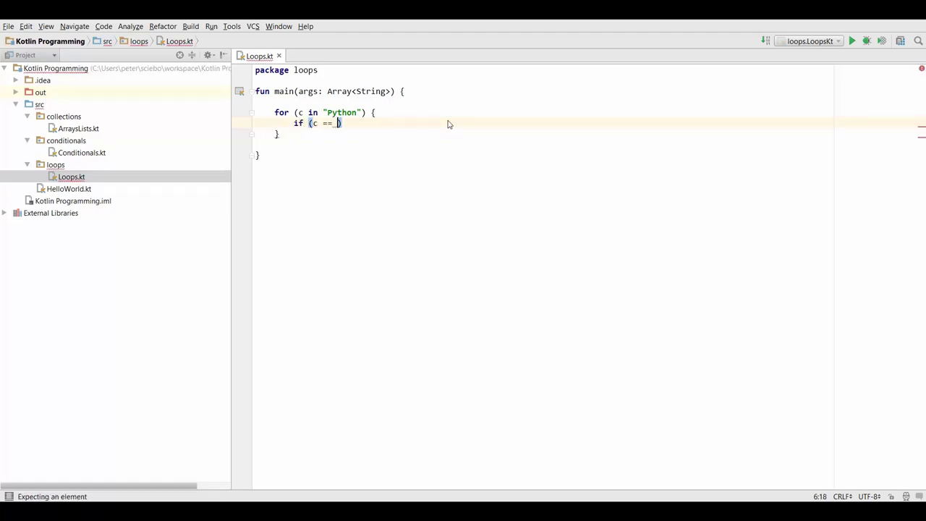
pyautogui.write("'o'")
pyautogui.write('b')
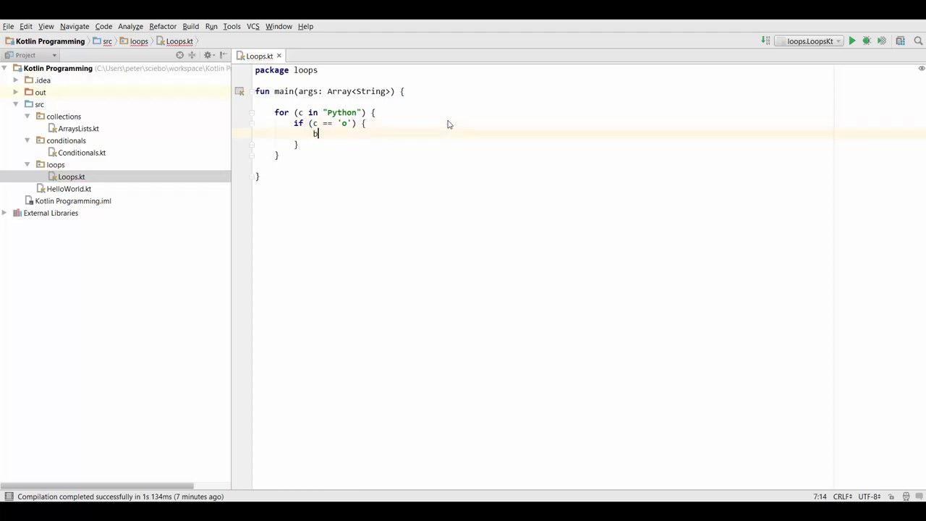
pyautogui.write('reak')
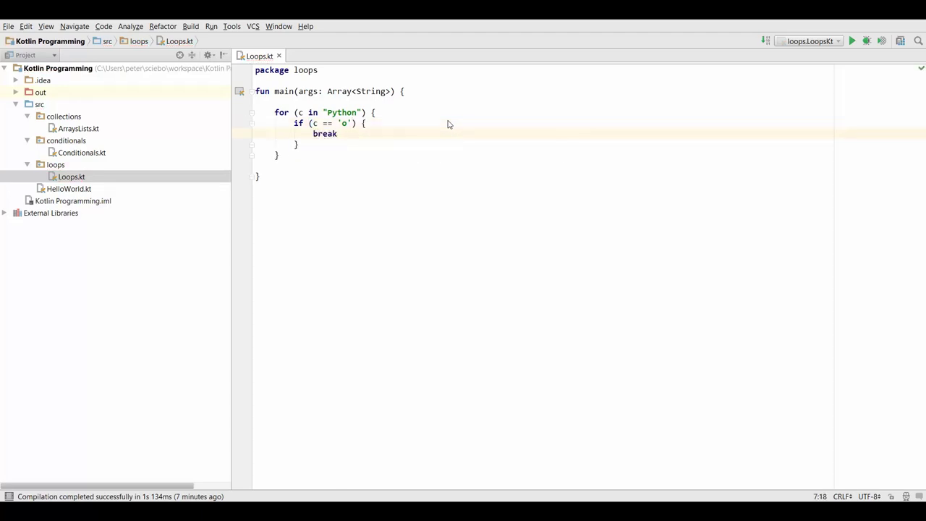
pyautogui.write('pr')
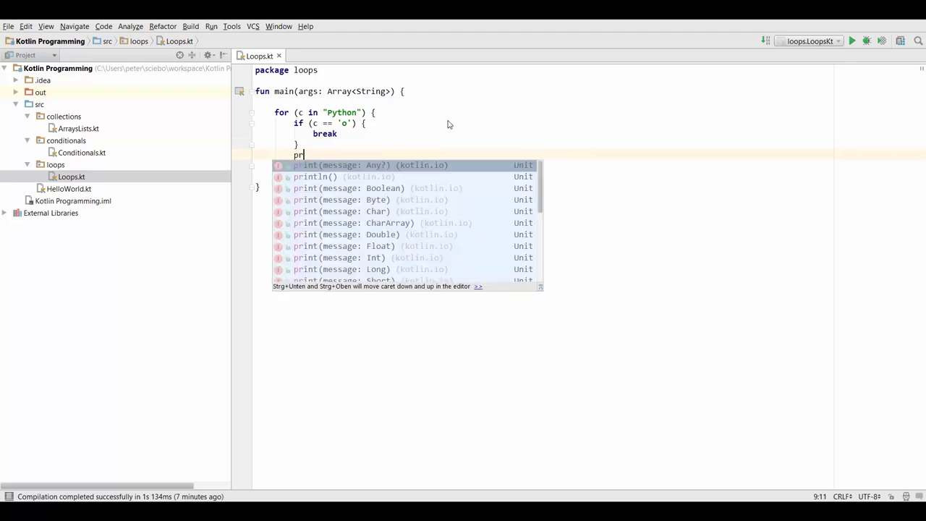
pyautogui.write('int(c')
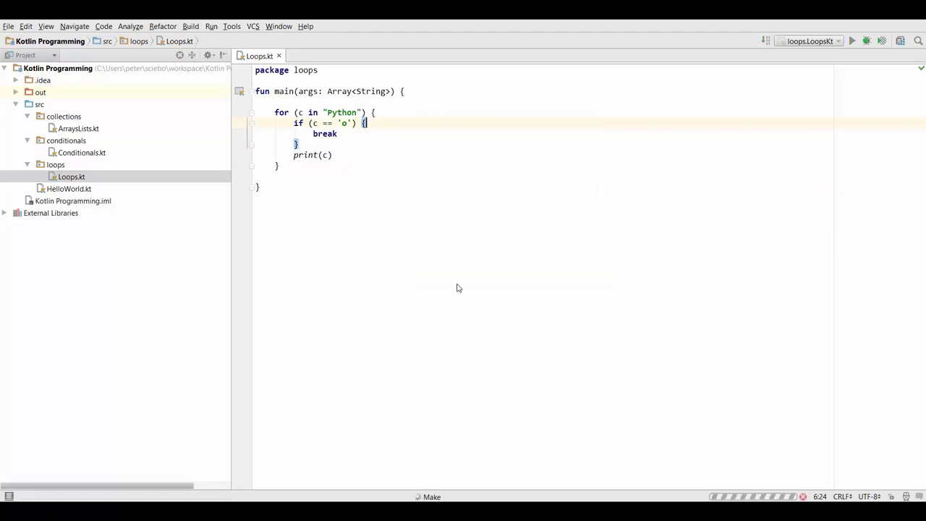
# Step: Run LoopsKt and check that the Run panel output reads "Pyth"
pyautogui.click(854, 40)
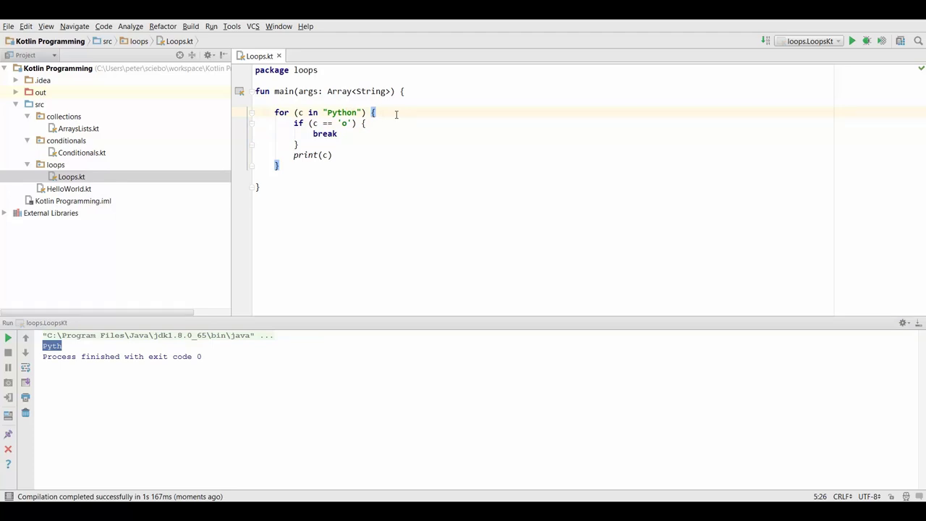
pyautogui.doubleClick(324, 134)
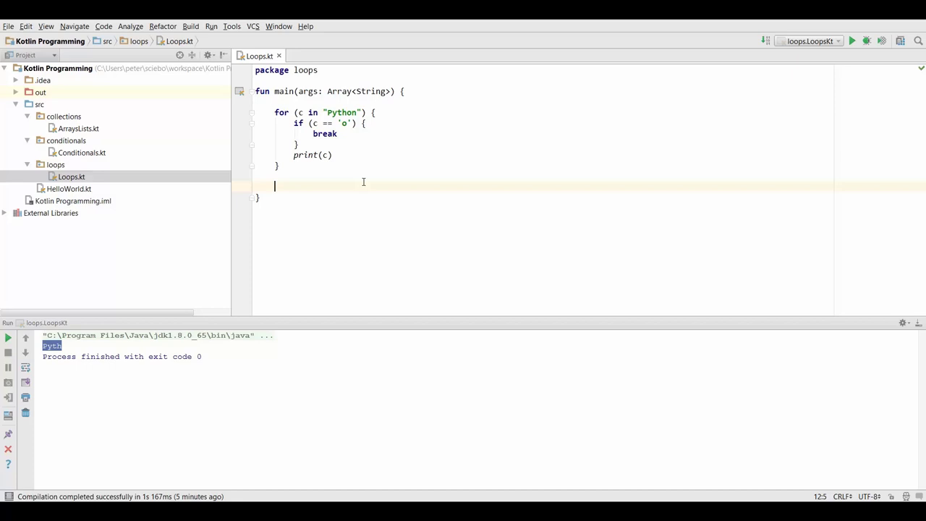
# Step: Declare val list = listOf("Book", "Table", "Laptop") in main
pyautogui.write('val')
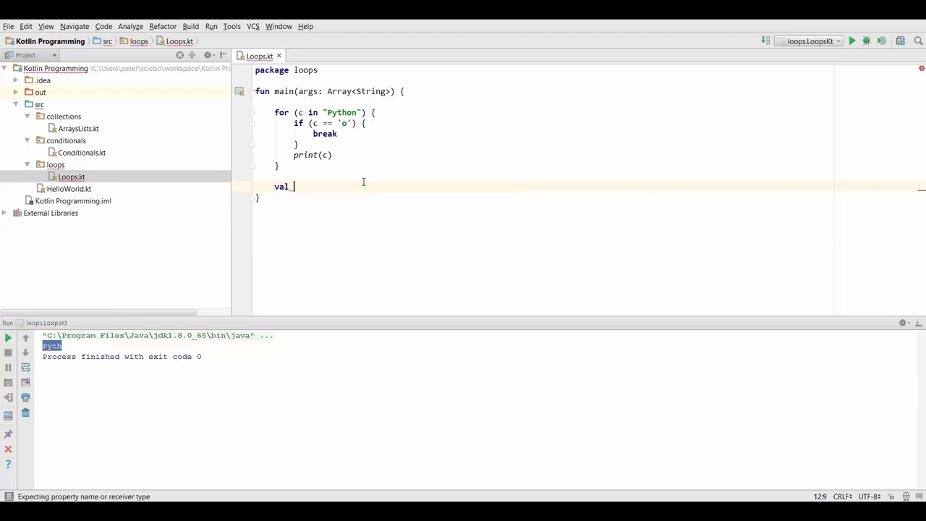
pyautogui.write('list = listOf("')
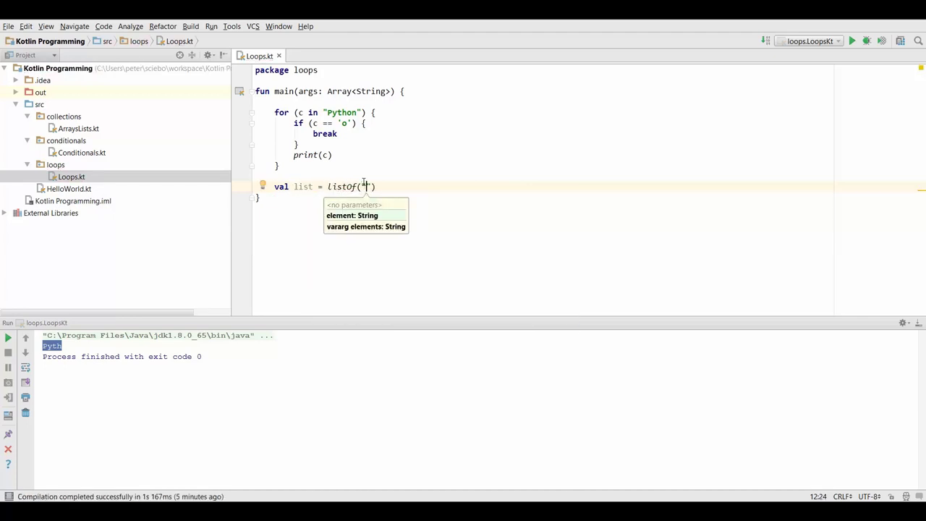
pyautogui.write('"Book", "Table", "Laptop')
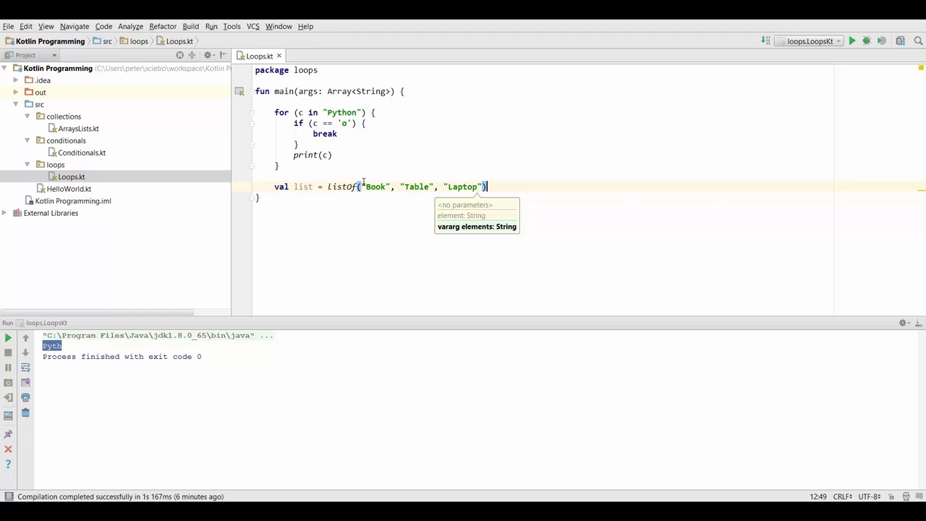
pyautogui.press('Enter')
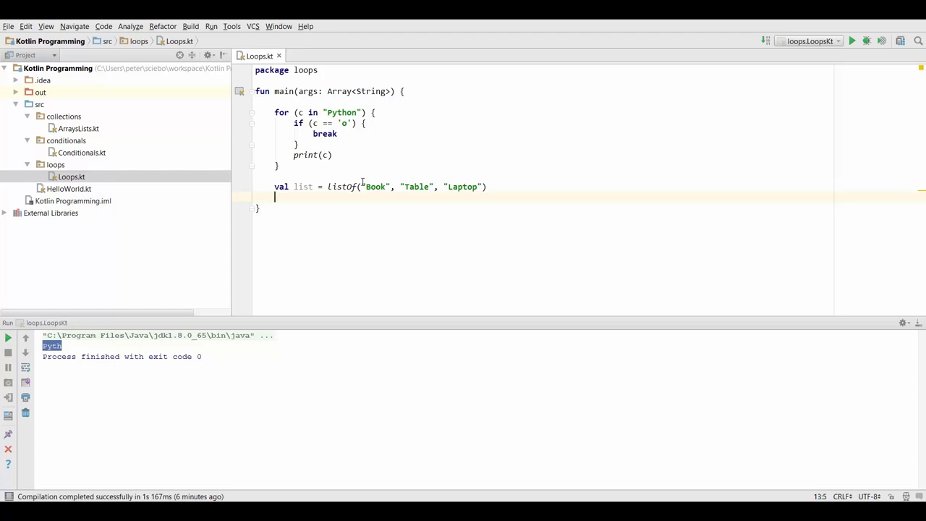
# Step: Write a for loop over list with if (!str.contains('o')) continue
pyautogui.write('for (')
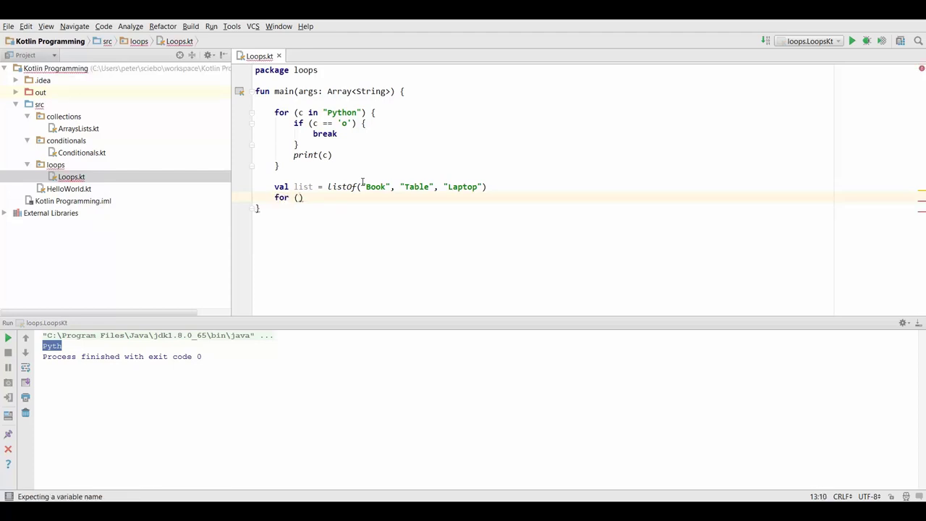
pyautogui.write('str_in')
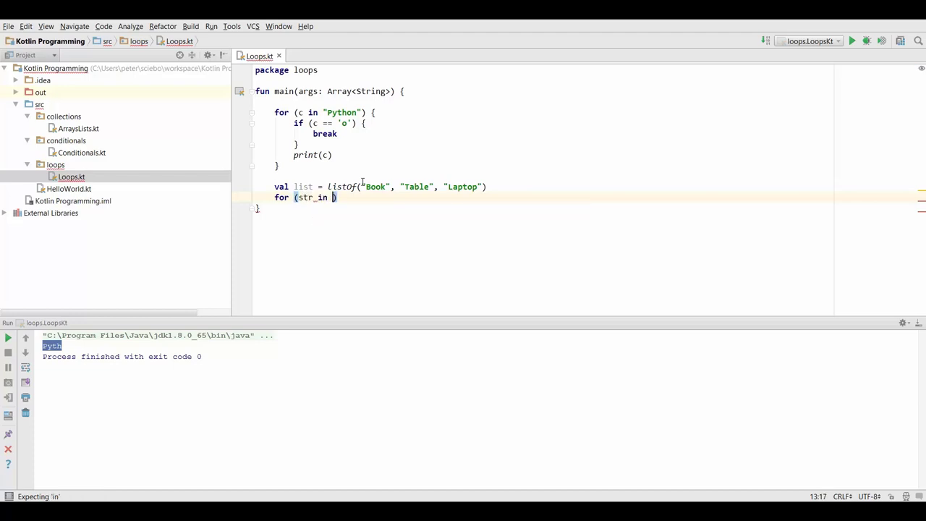
pyautogui.write('list)')
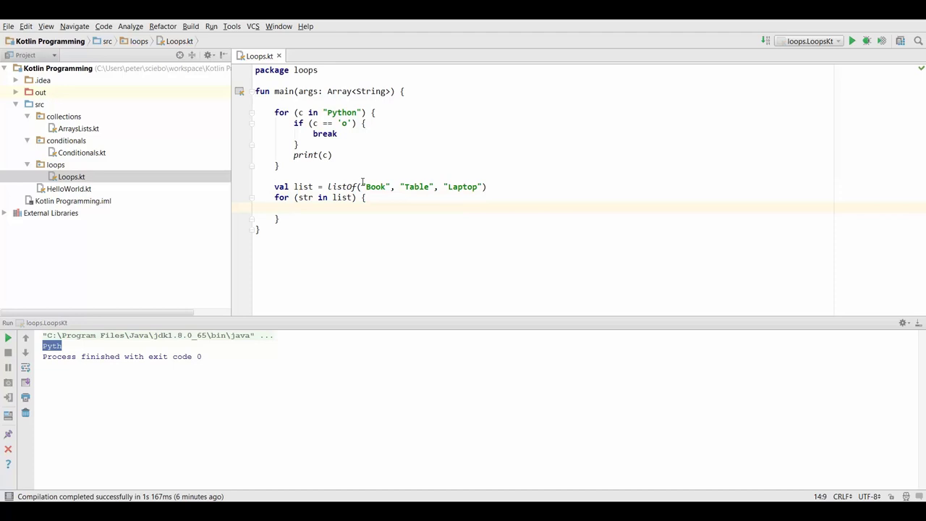
pyautogui.write('if')
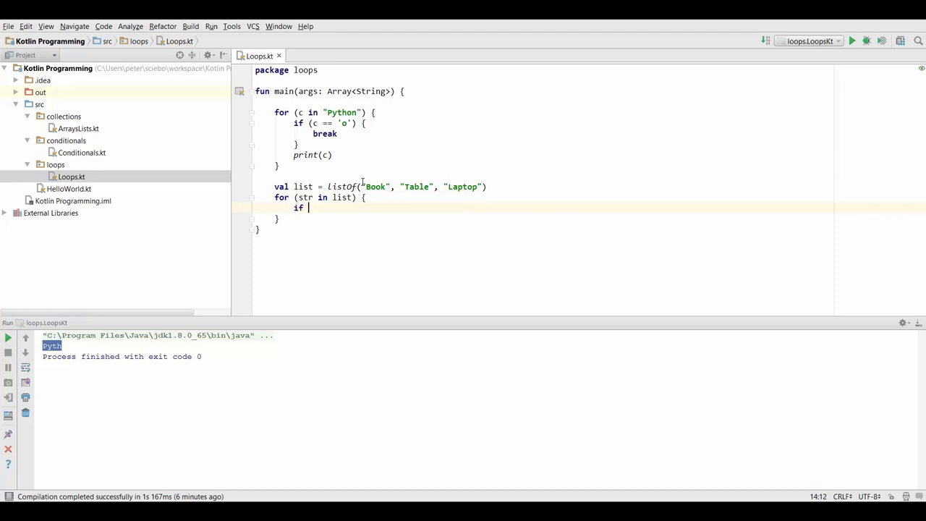
pyautogui.write('(str.contains())')
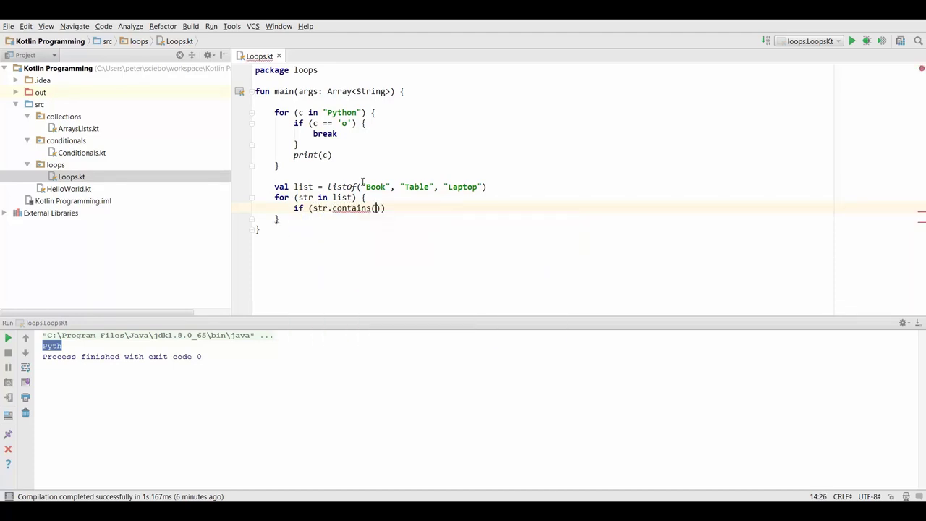
pyautogui.write("'o'")
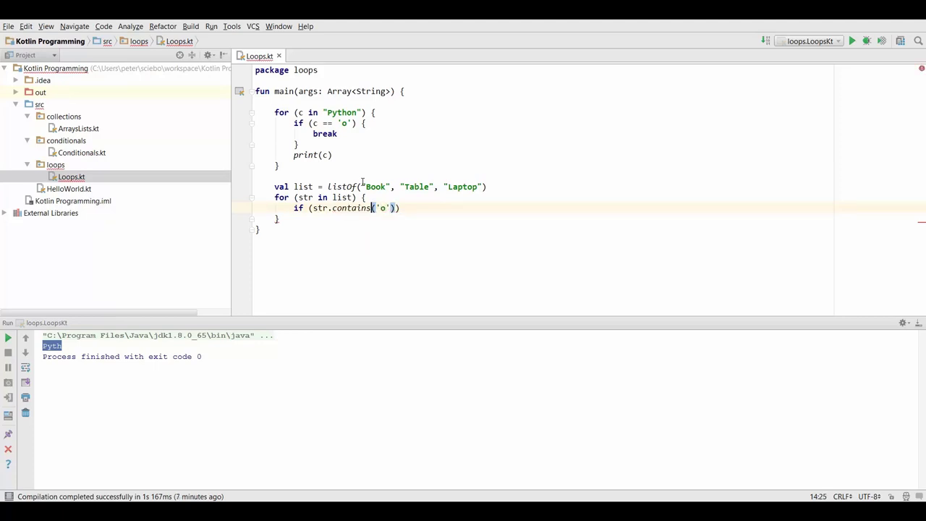
pyautogui.write('!')
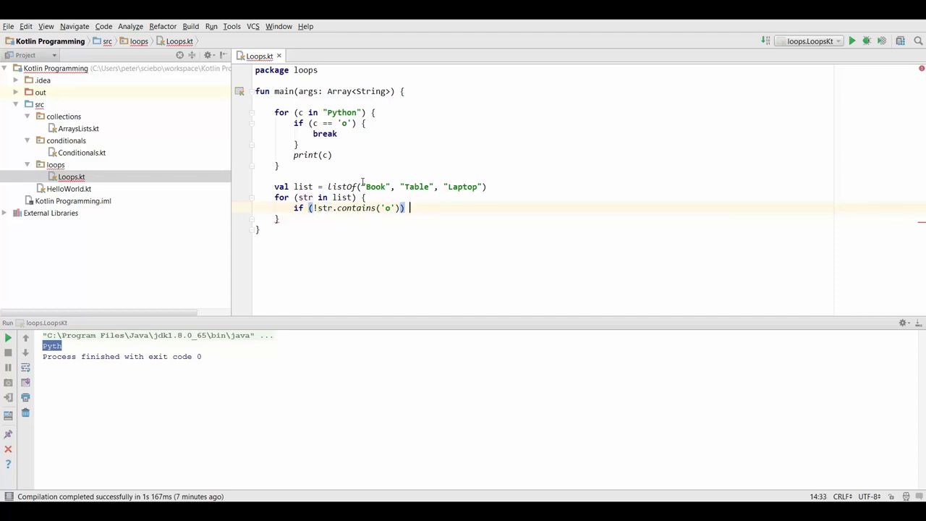
pyautogui.write('{')
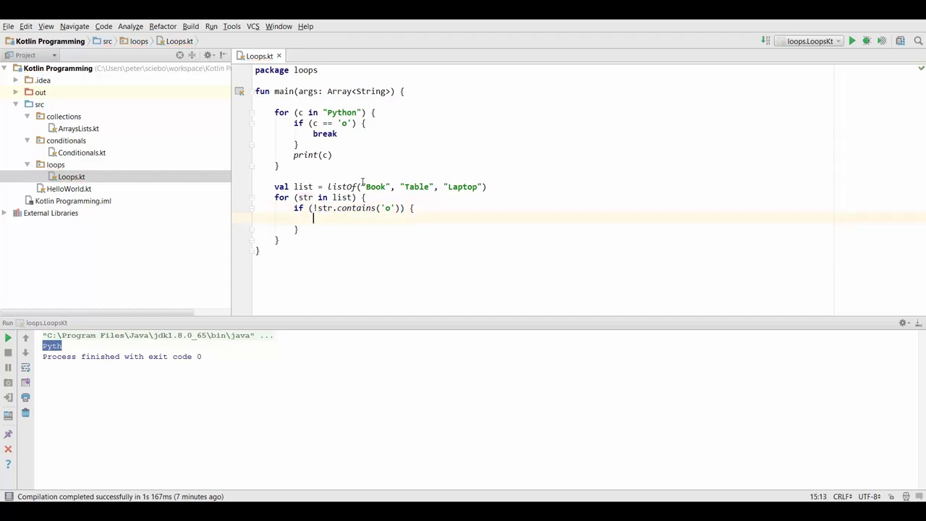
pyautogui.write('continue')
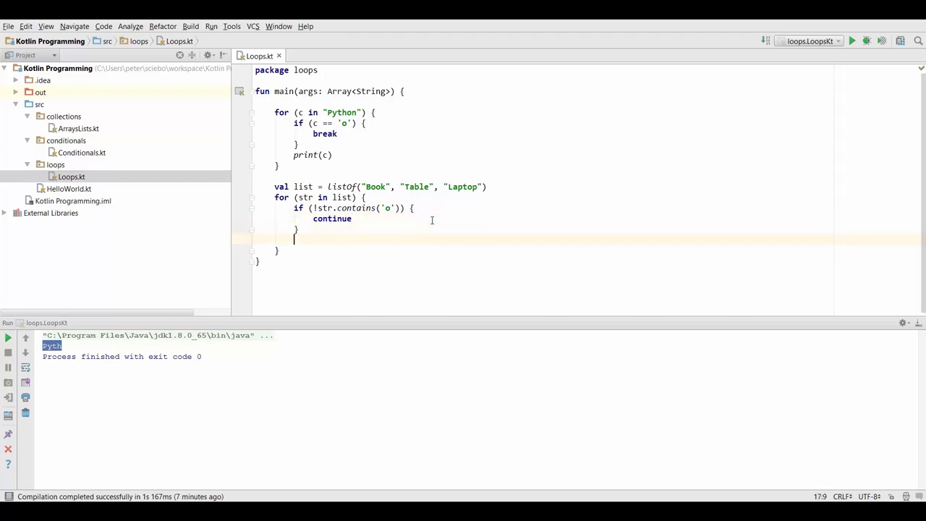
# Step: Add a comment and println(str) to the loop, then run 'loops.LoopsKt'
pyautogui.write('// co')
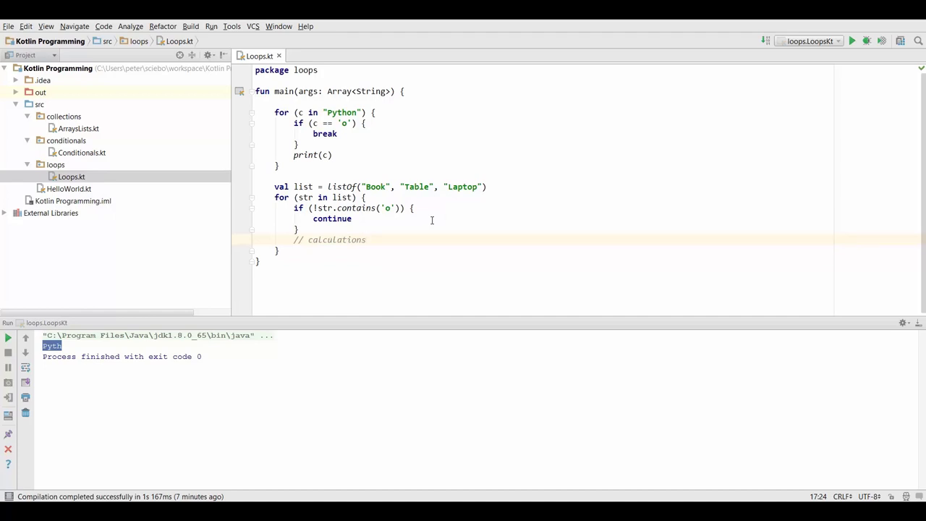
pyautogui.click(366, 240)
pyautogui.write('...')
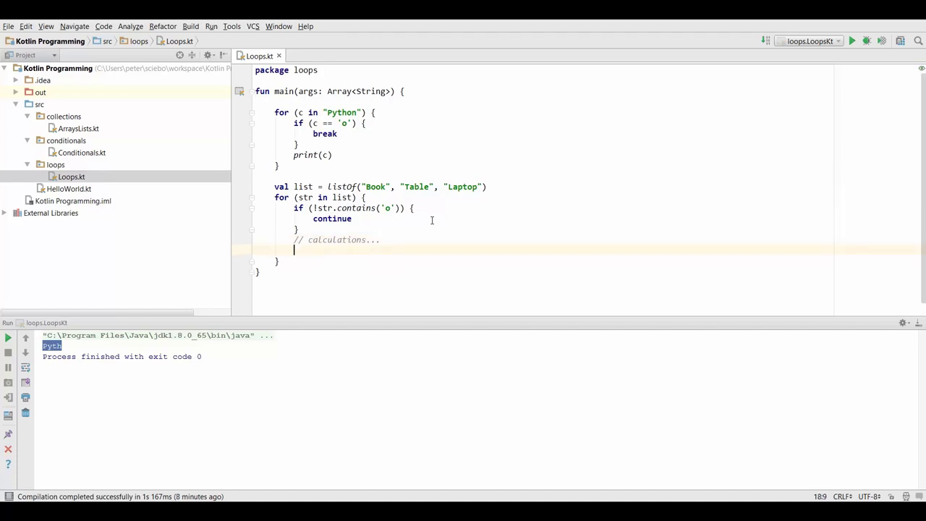
pyautogui.write('println()')
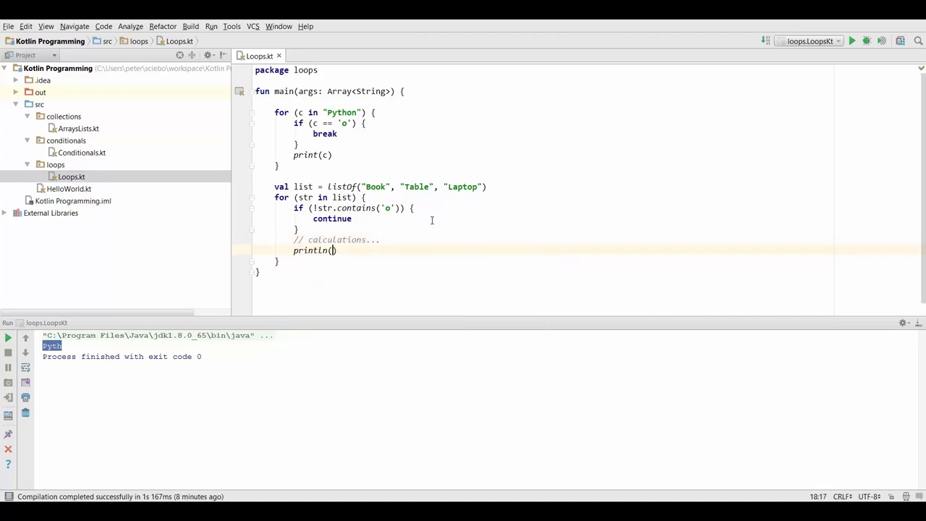
pyautogui.write('str')
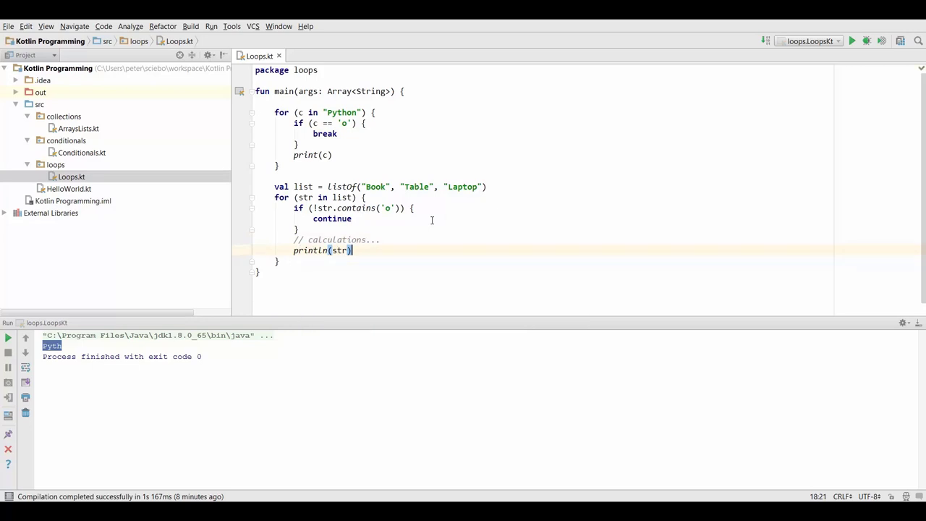
pyautogui.rightClick(432, 220)
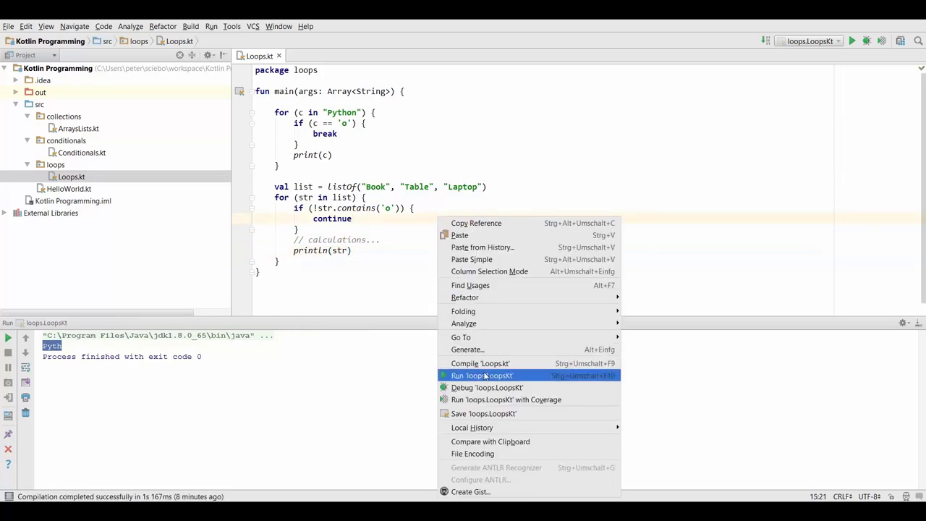
pyautogui.click(481, 375)
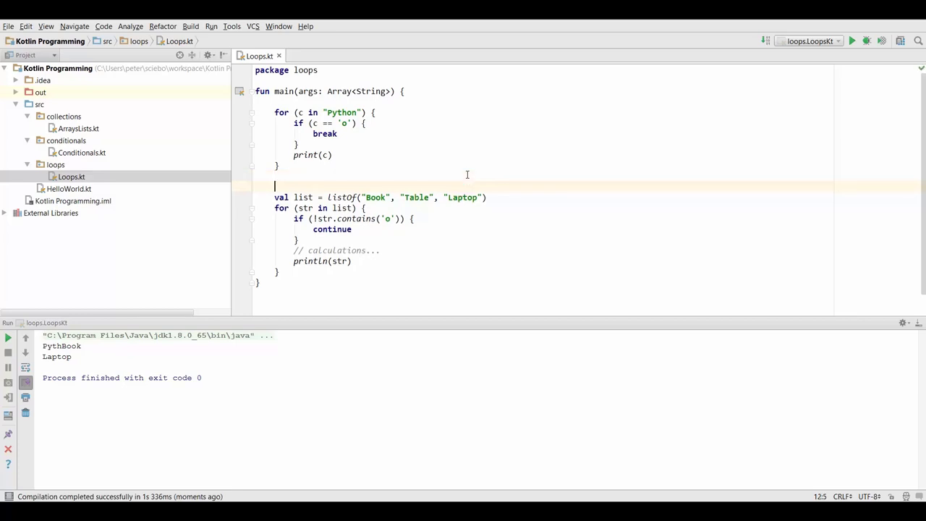
# Step: Insert println() between the two loops so Book and Laptop print below Pyth
pyautogui.write('println()')
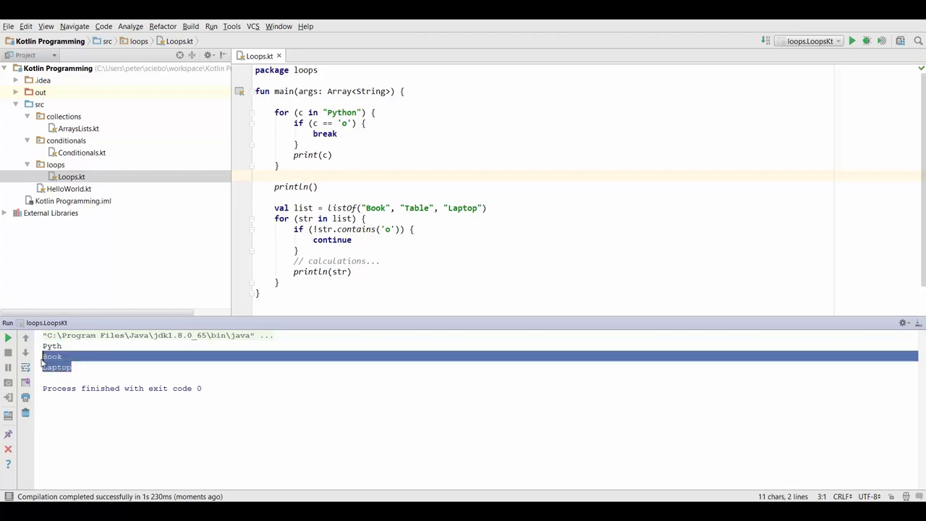
pyautogui.click(418, 208)
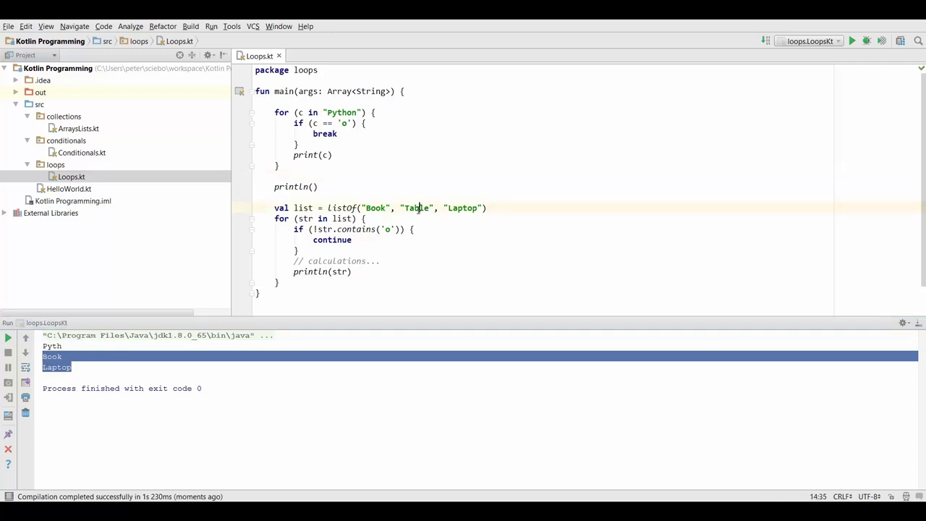